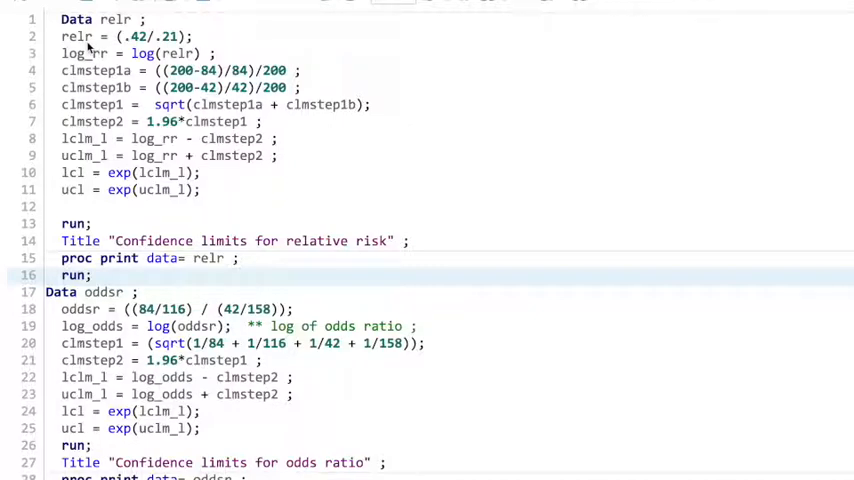
mouse_move(153, 53)
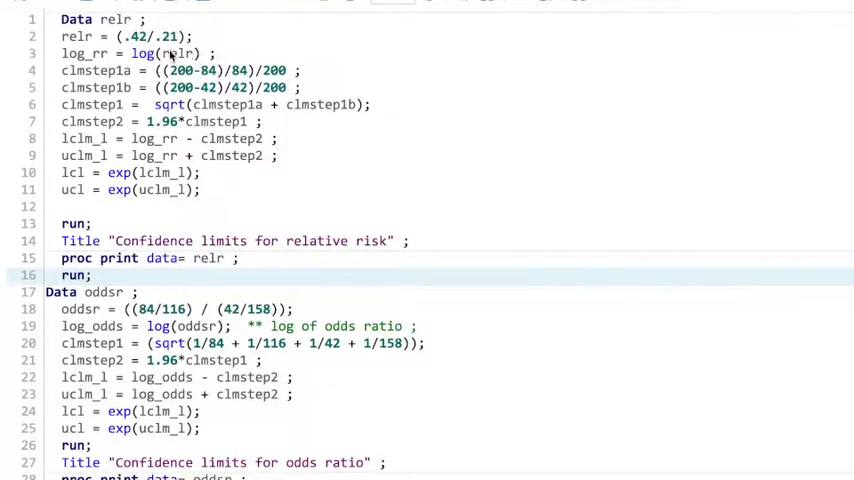
mouse_move(118, 81)
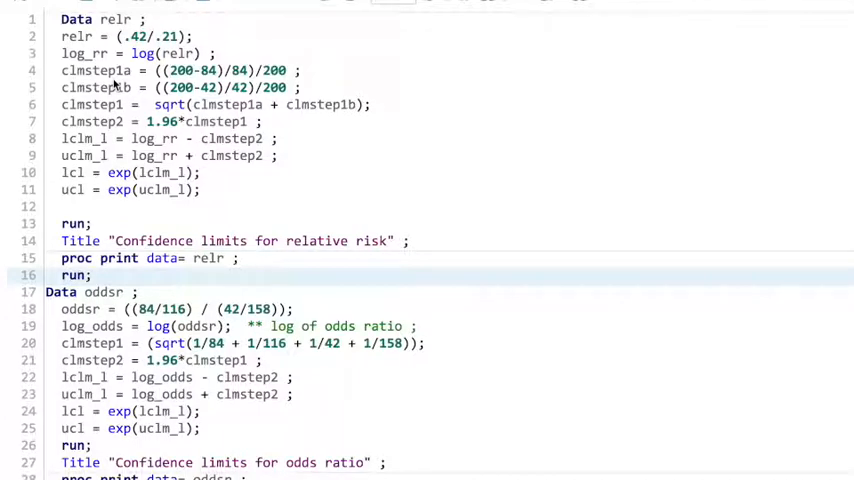
mouse_move(197, 75)
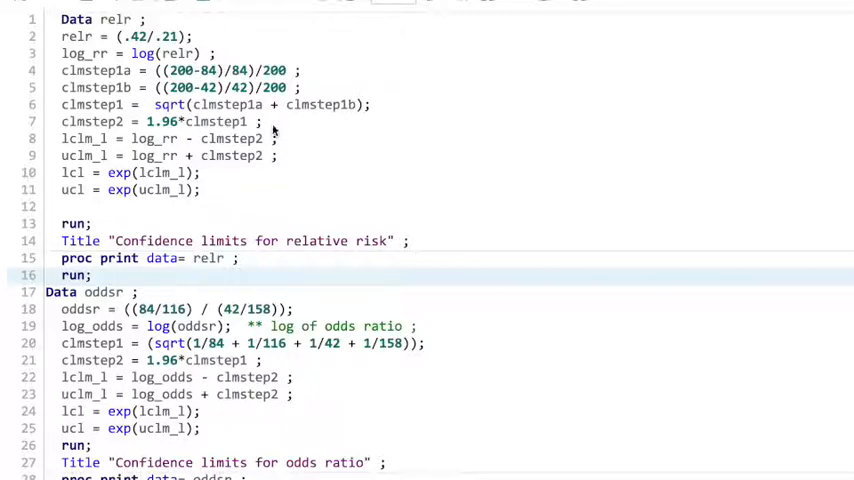
mouse_move(133, 150)
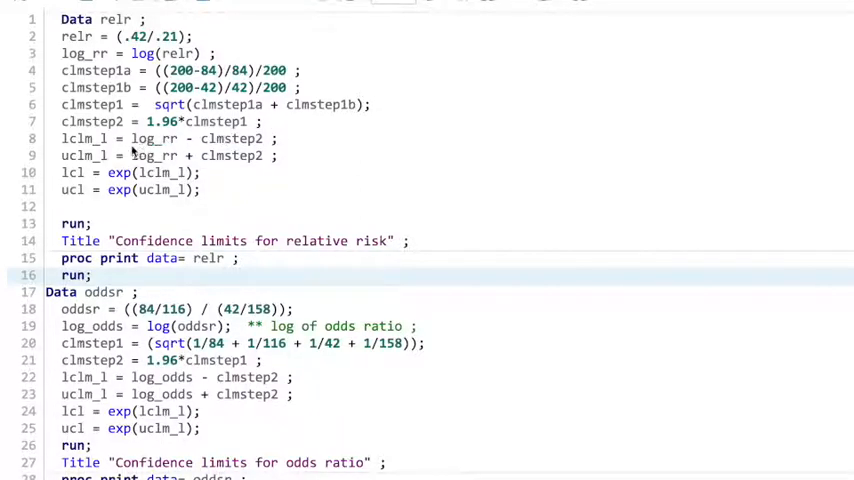
Append the comment '*margin of error ;' after the 1.96-times-standard-error clmstep2 statement.
click(260, 121)
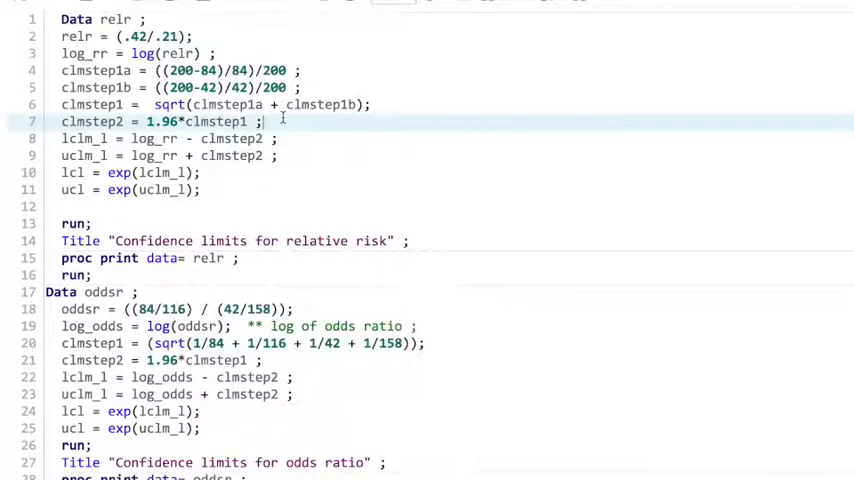
text(*ma)
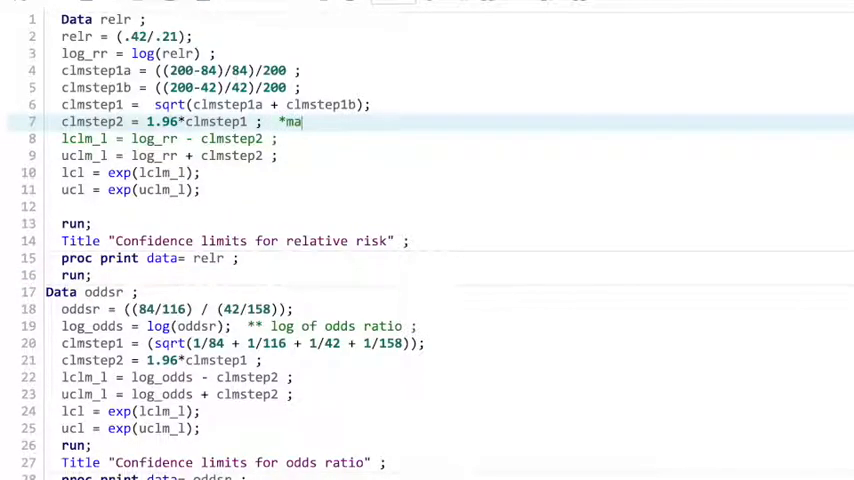
text(rg)
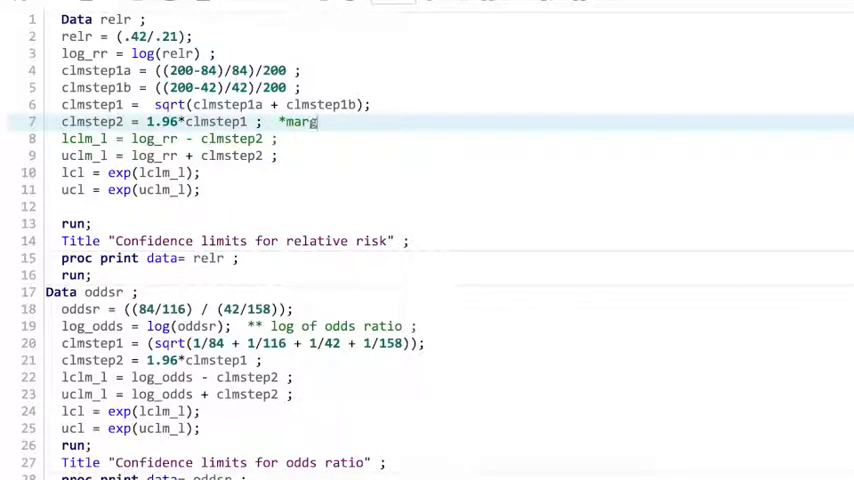
text(in of error)
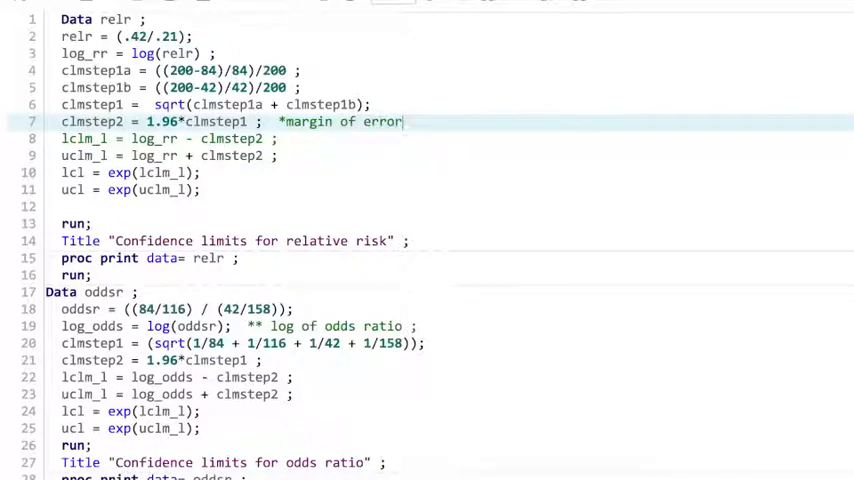
text(;)
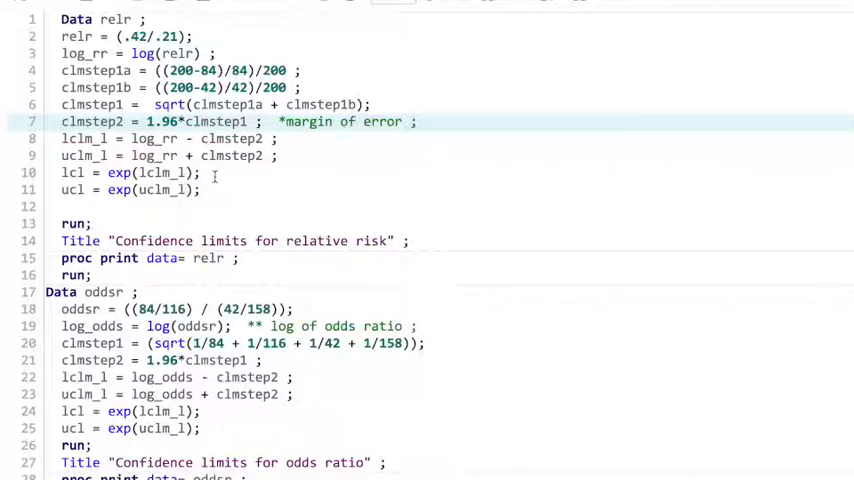
click(200, 172)
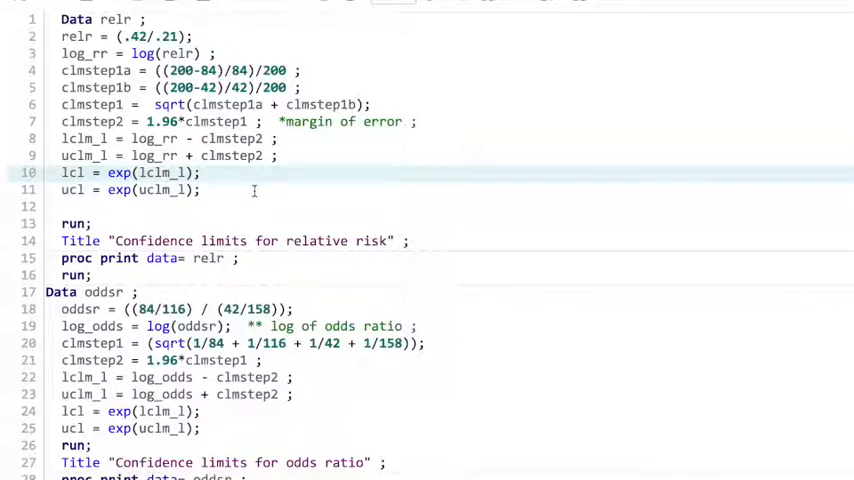
click(205, 172)
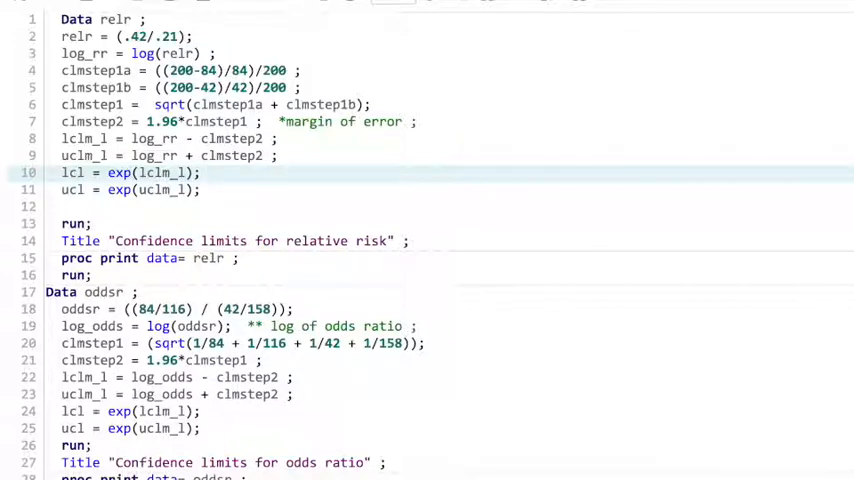
Run the program to get relative risk limits 1.46–2.74 and odds ratio limits 1.75–4.23, then return to the code.
click(182, 10)
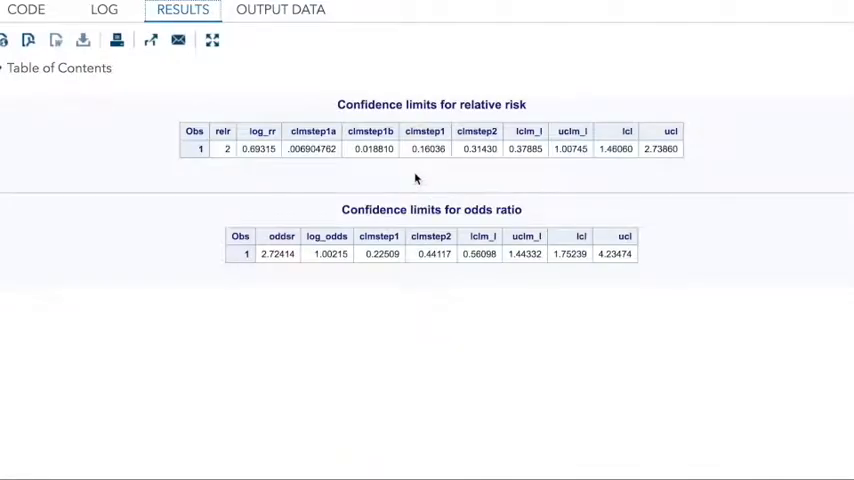
mouse_move(220, 166)
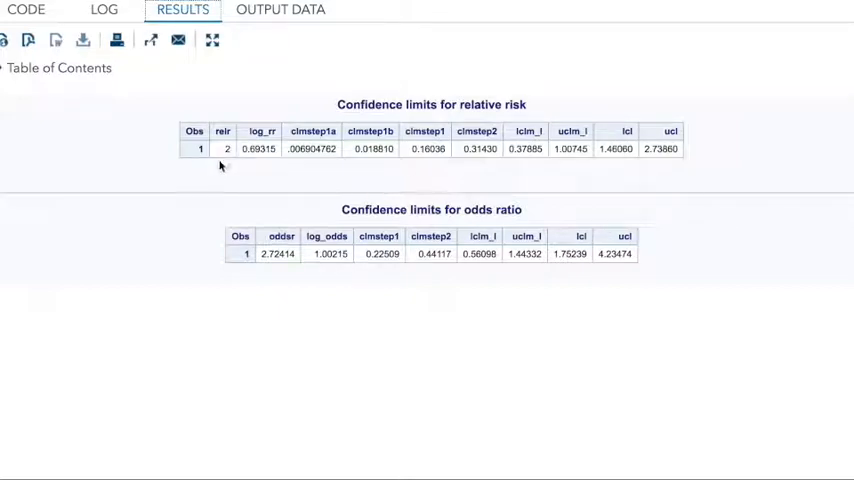
mouse_move(222, 153)
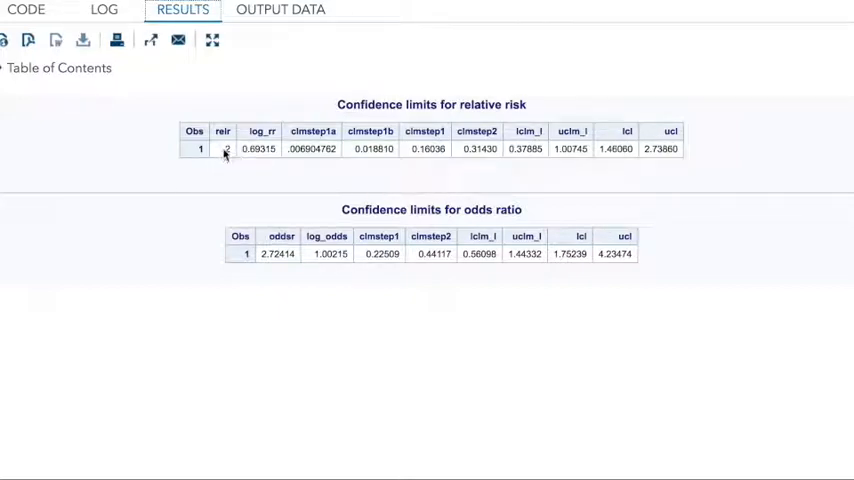
mouse_move(62, 25)
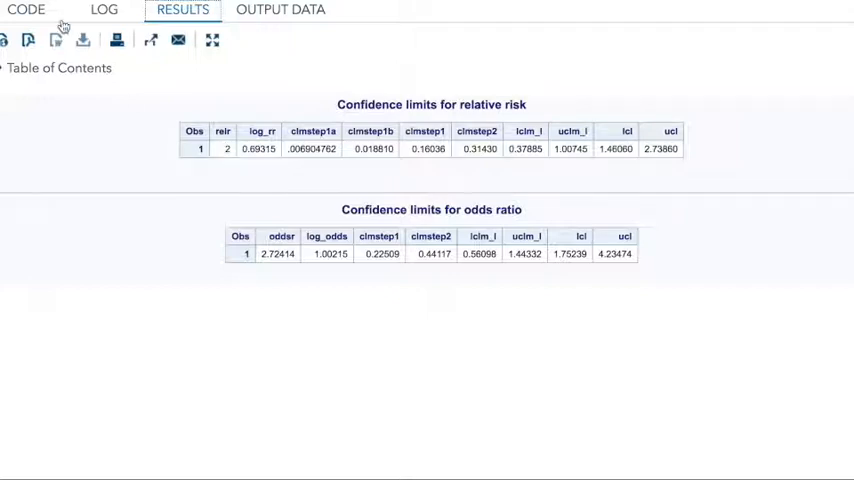
click(27, 11)
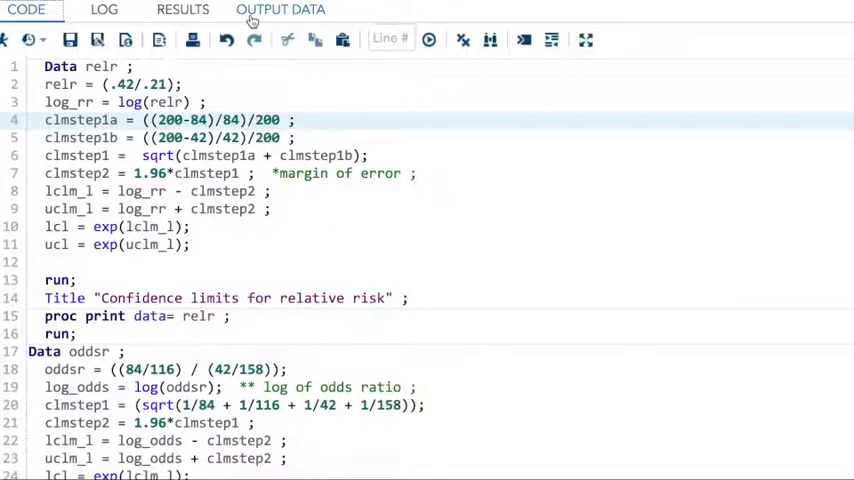
Browse the WORK.RELR output data columns, then switch to the medicine PROC FREQ program.
click(280, 9)
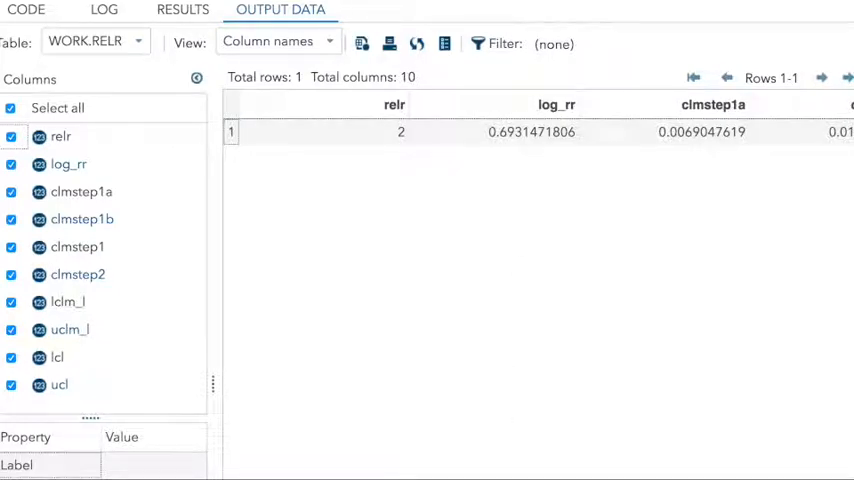
scroll(right, 3)
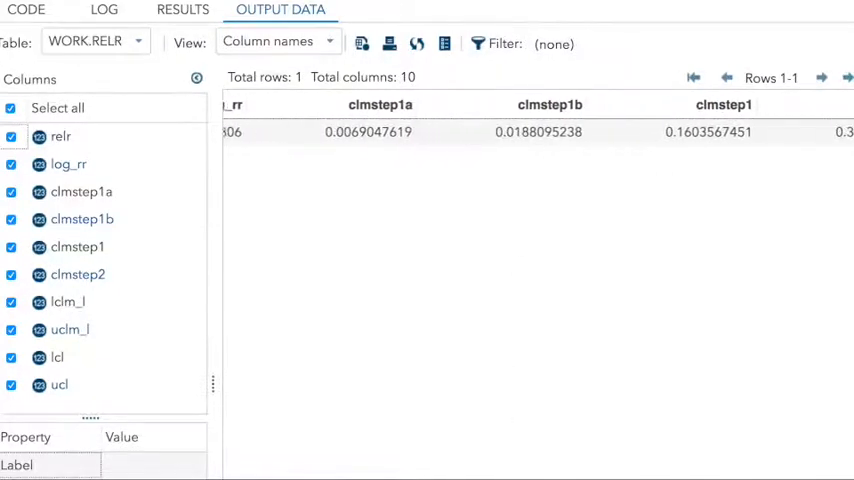
click(26, 9)
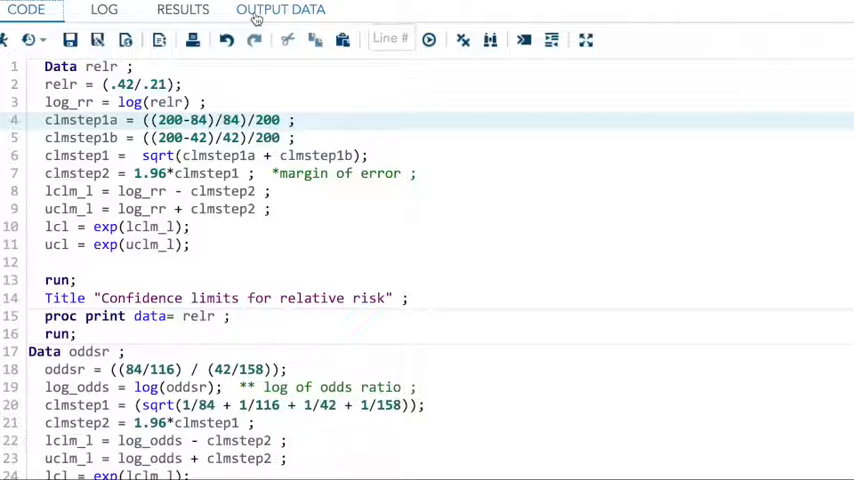
click(280, 12)
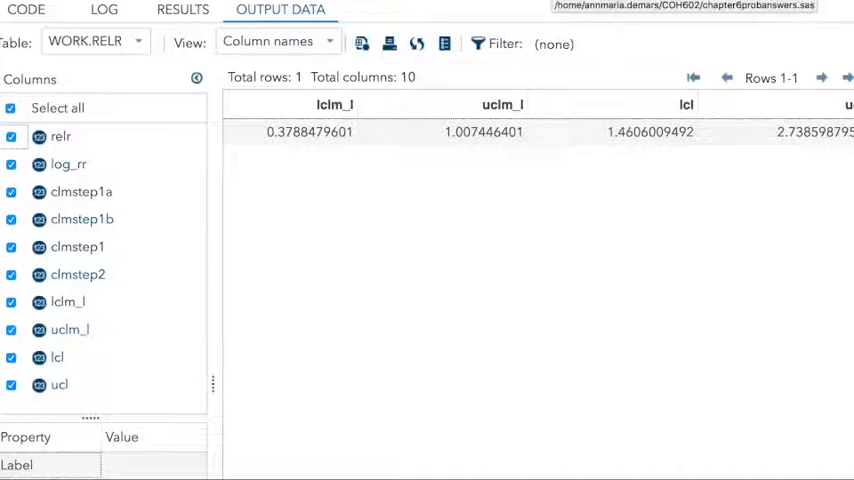
click(27, 11)
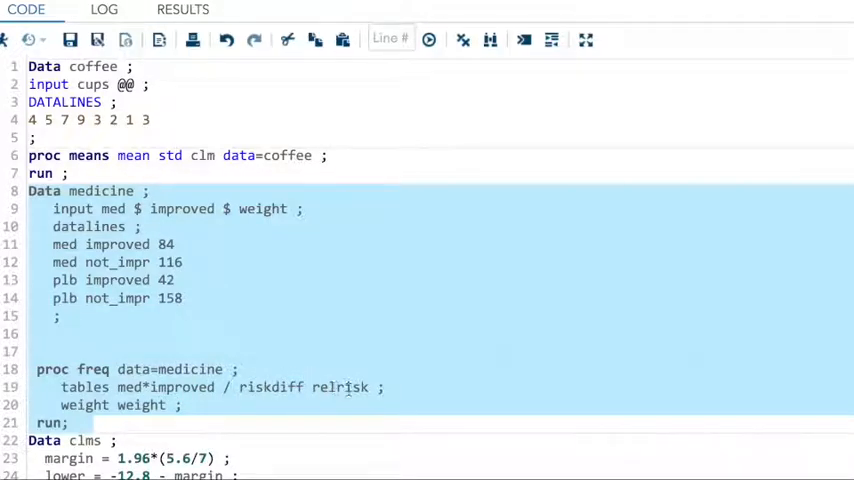
Run the medicine DATA step and PROC FREQ, giving odds ratio 2.72 and relative risk 2.00.
click(182, 10)
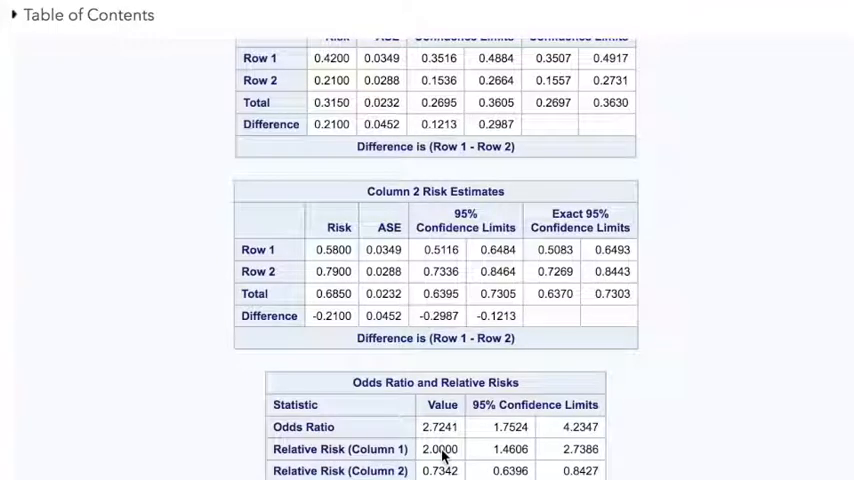
mouse_move(518, 456)
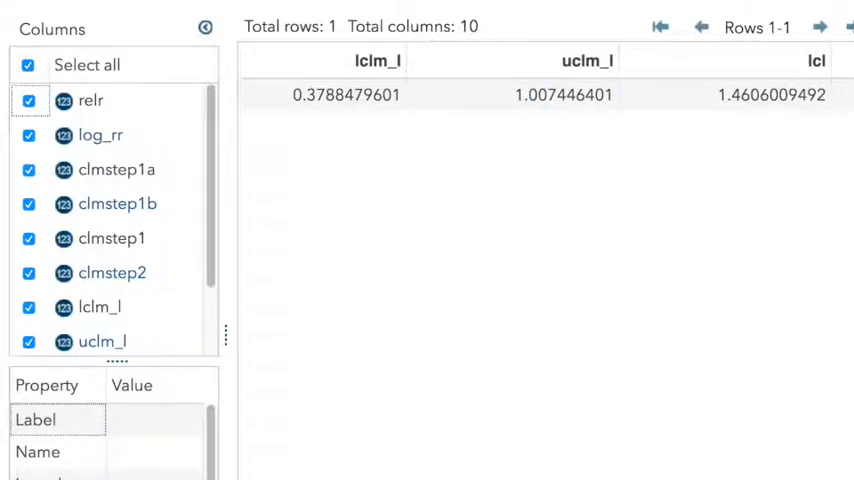
Scroll across the relr output data to review its confidence-limit values.
scroll(right, 3)
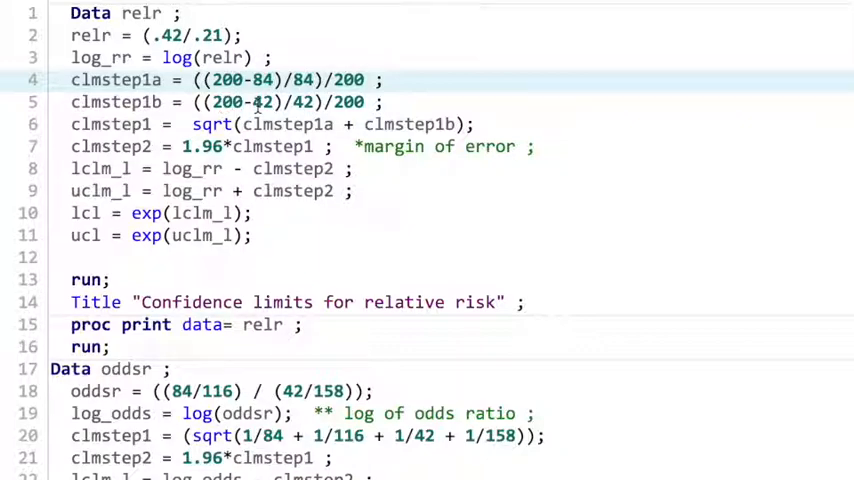
mouse_move(262, 124)
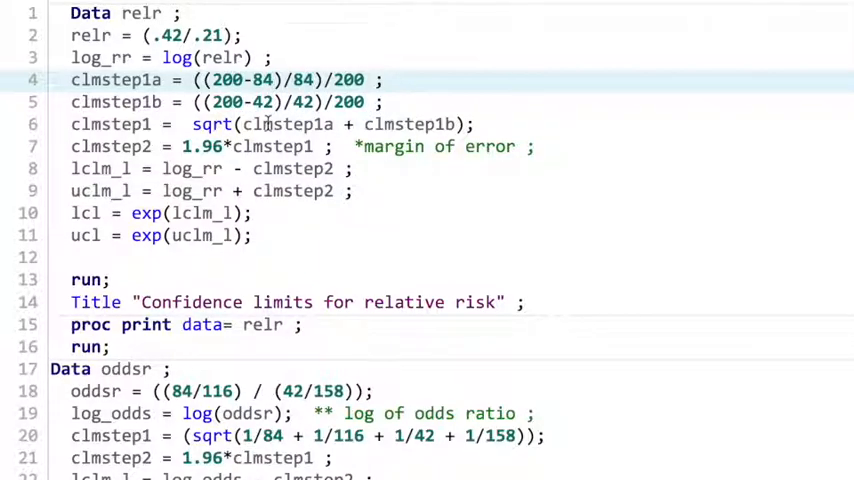